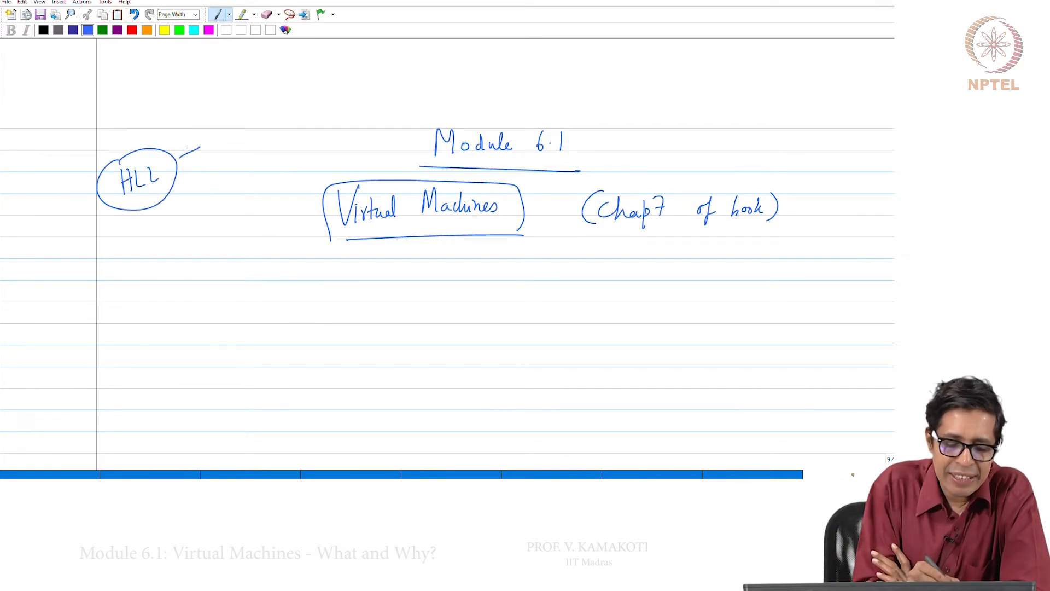
Add the arrow labelling HLL as JACK and the interpreter note on the layered diagram
{"action": "left_click_drag", "start_coordinate": [201, 154], "coordinate": [254, 130]}
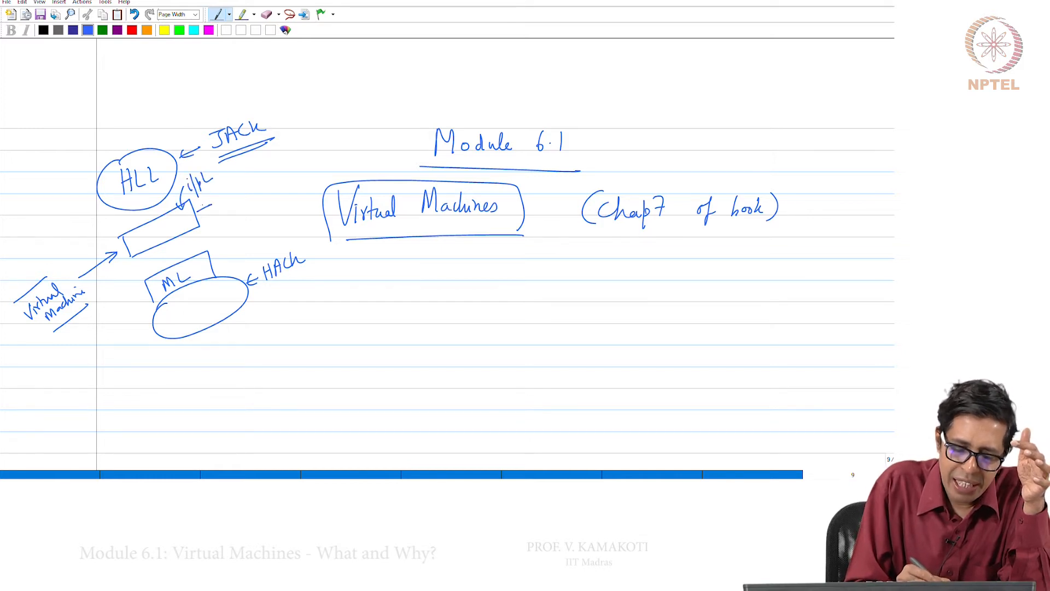
{"action": "left_click_drag", "start_coordinate": [207, 194], "coordinate": [237, 191]}
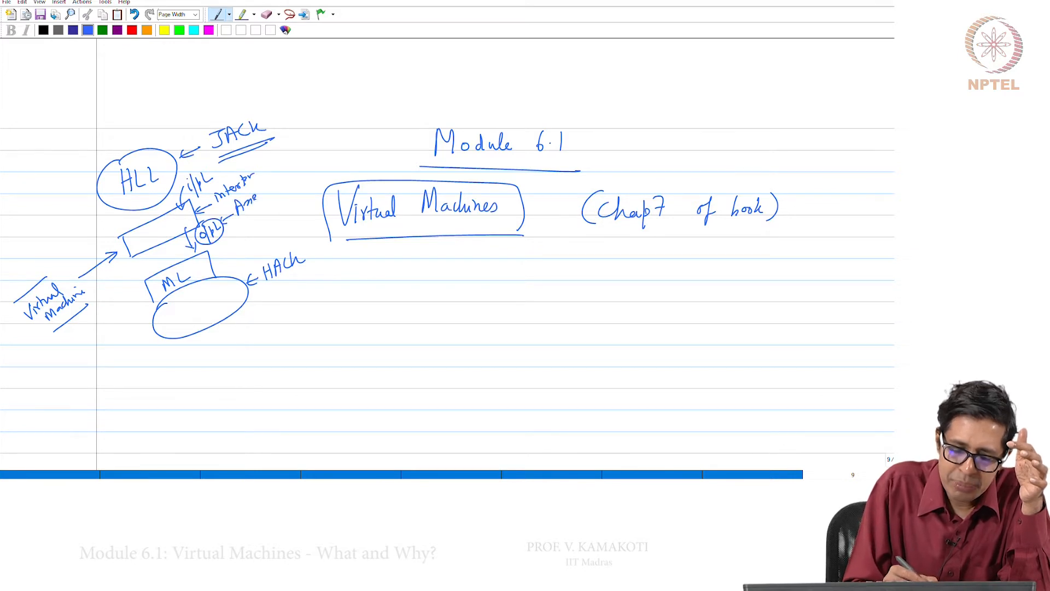
Write the Assembly language mnemonic note and further annotations beside the VM box
{"action": "type", "text": "Assembly"}
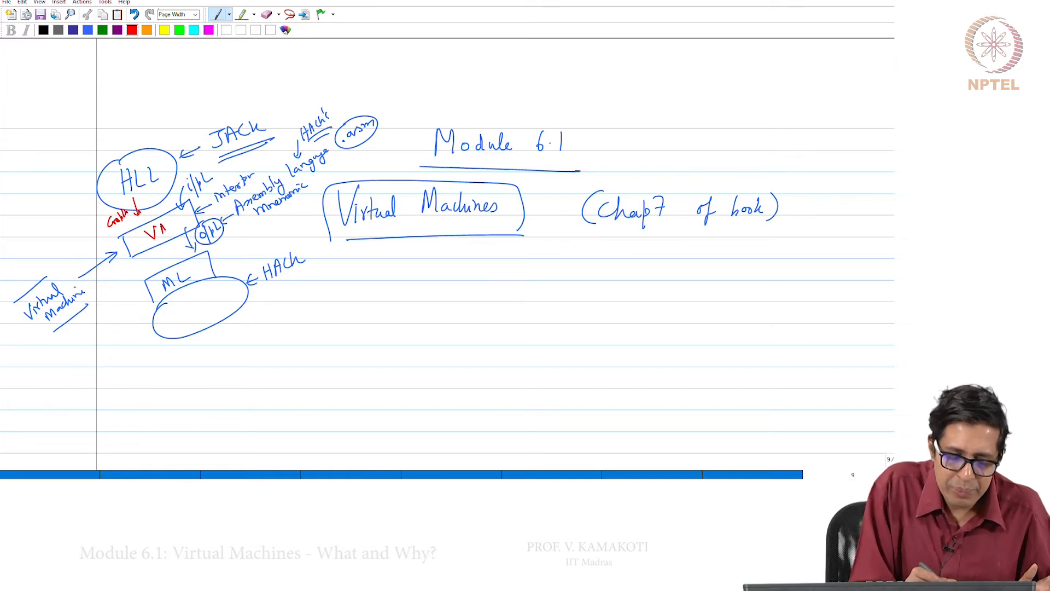
{"action": "left_click_drag", "start_coordinate": [194, 167], "coordinate": [214, 187]}
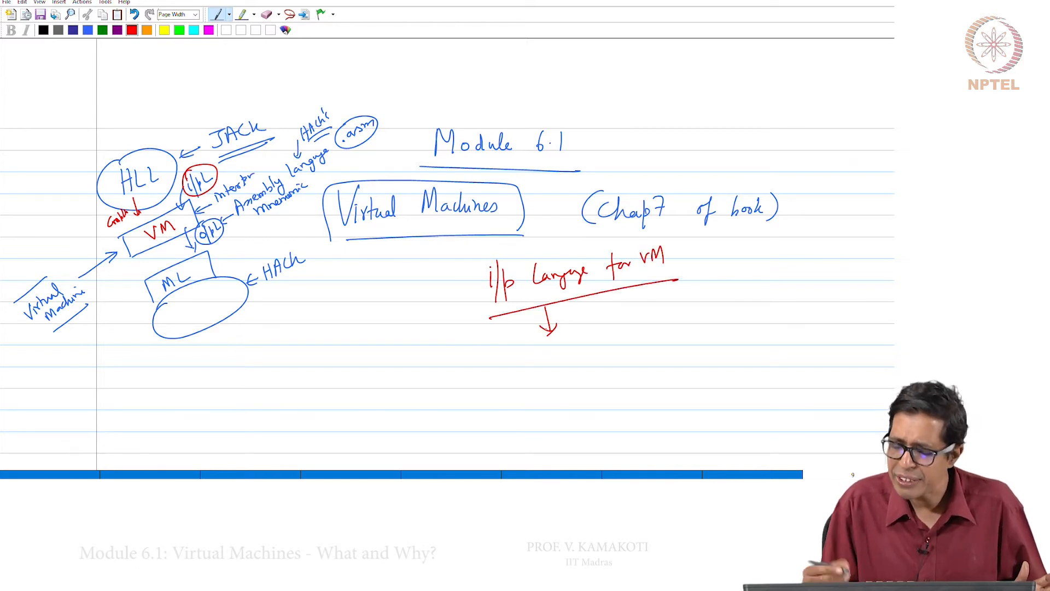
Circle VML in red and start the red 'i/p language for VM' heading
{"action": "type", "text": "10 m"}
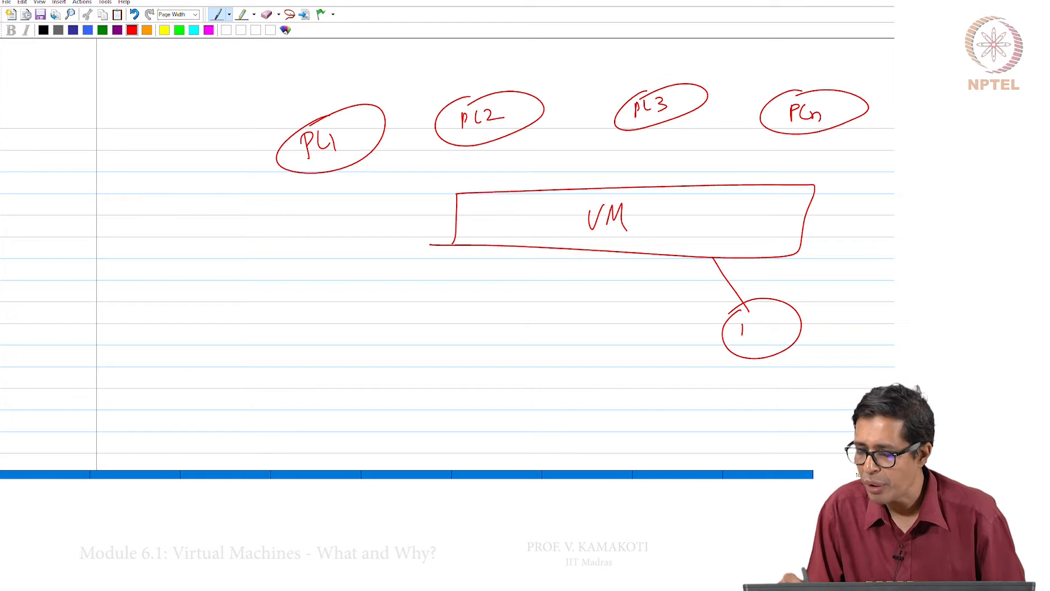
Label the hardware architecture circles HM through Hn beneath the VM box
{"action": "type", "text": "HM"}
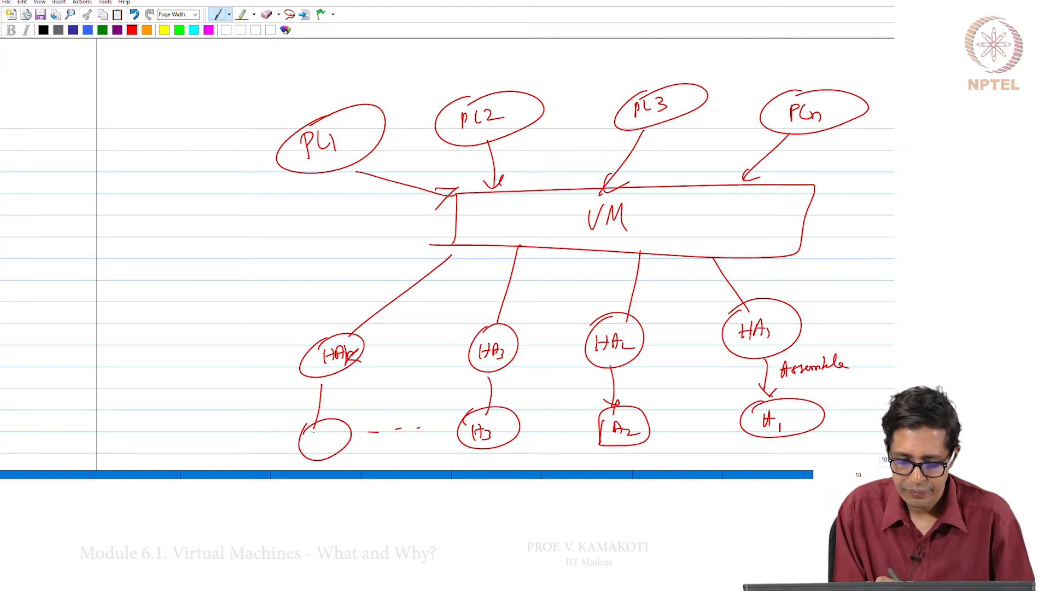
{"action": "type", "text": "Hn"}
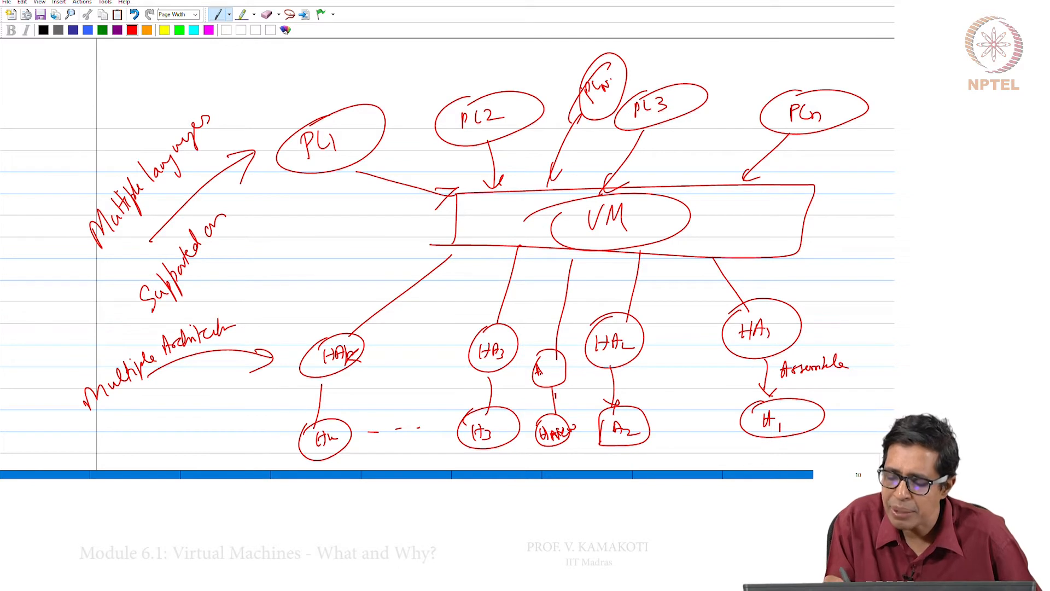
Mark the extra language/architecture branch node beside the VM diagram
{"action": "left_click", "coordinate": [552, 389]}
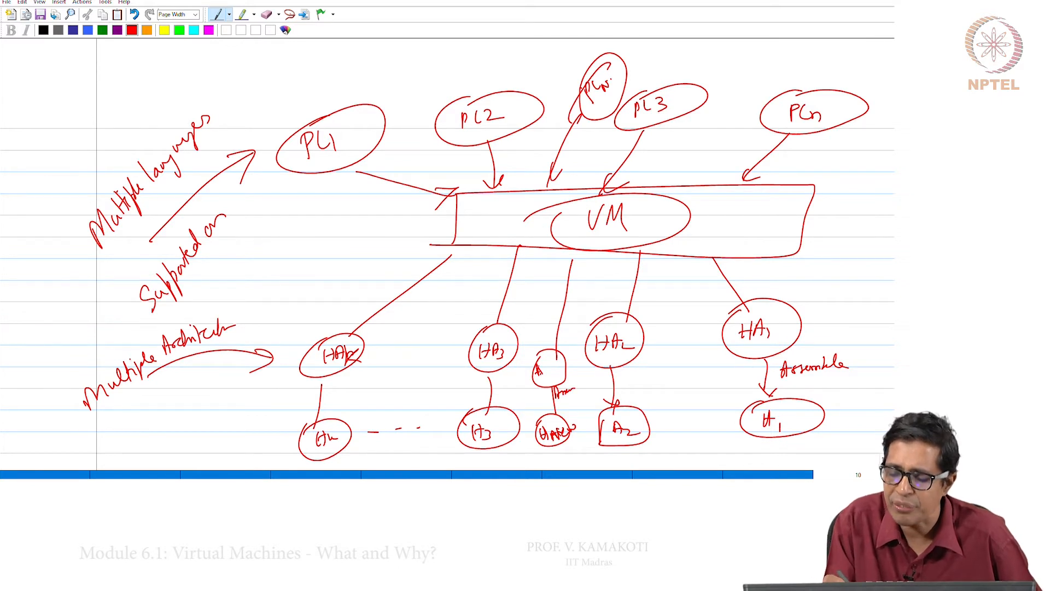
{"action": "type", "text": "HAn"}
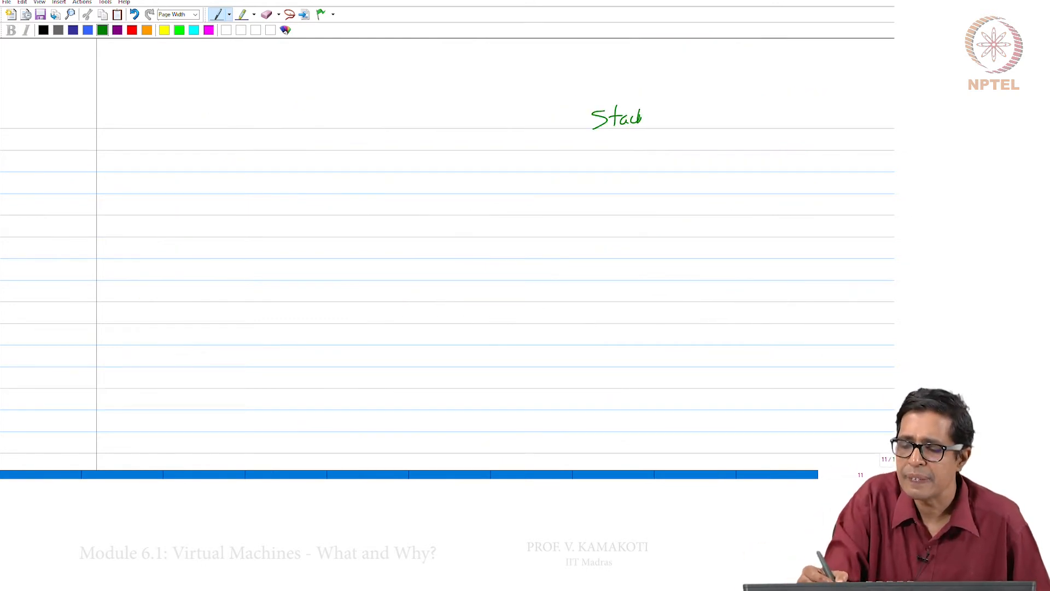
Handwrite the green heading 'Stack based VM' at the top of the new page
{"action": "type", "text": "based VM"}
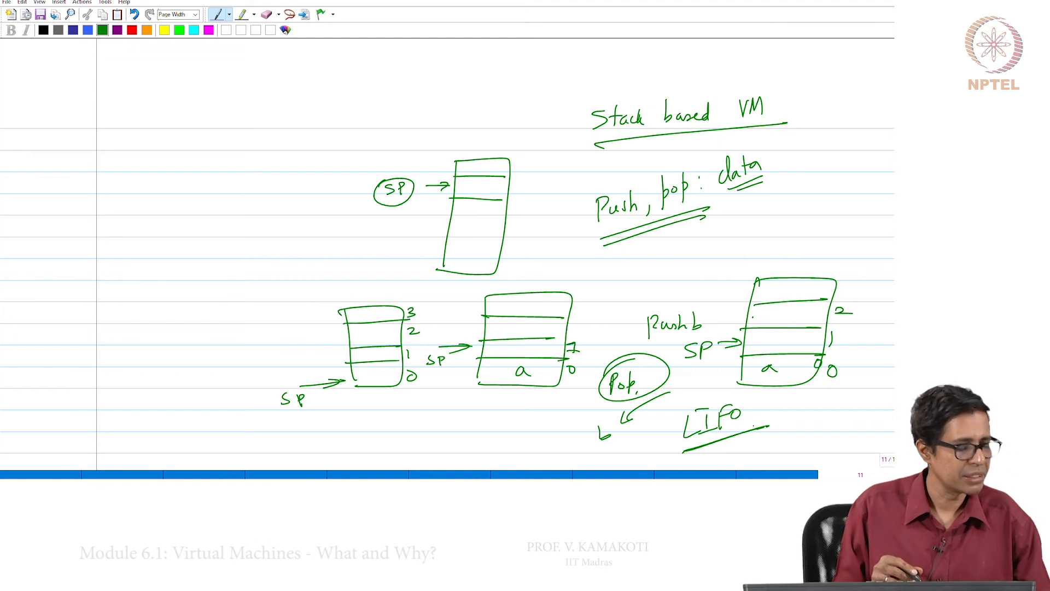
Draw a new stack outline with bottom slots at the left of the page
{"action": "left_click_drag", "start_coordinate": [170, 141], "coordinate": [170, 231]}
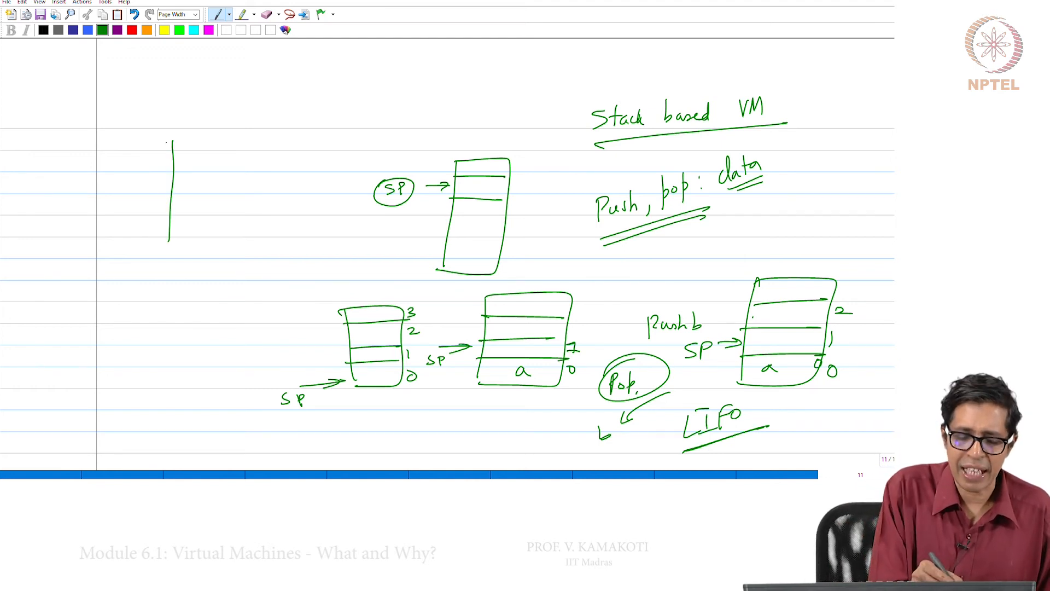
{"action": "left_click_drag", "start_coordinate": [170, 138], "coordinate": [195, 243]}
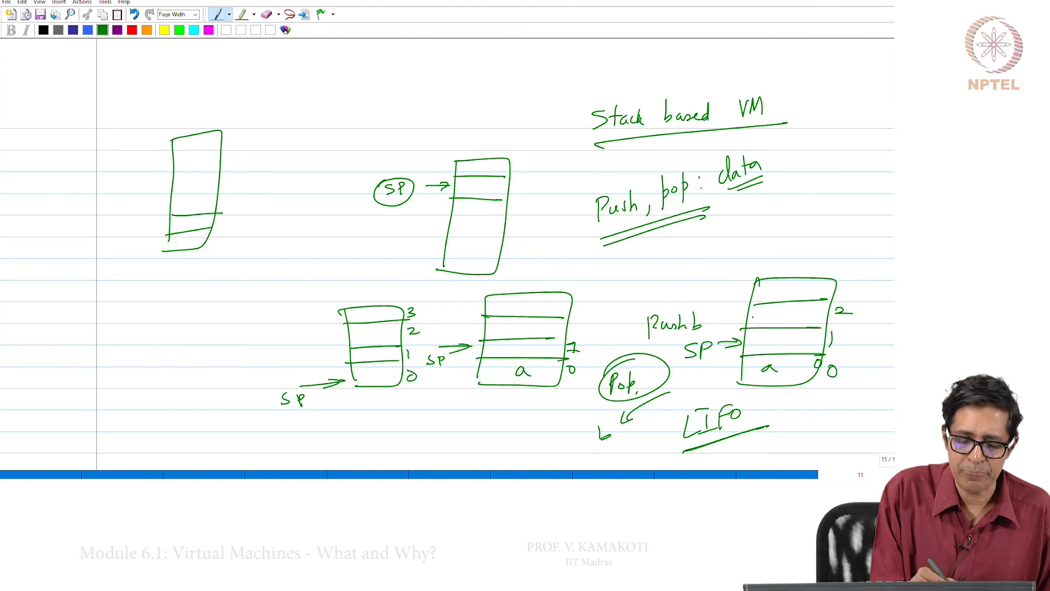
Write 7 on the left stack and draw a second empty stack beside it
{"action": "type", "text": "b7"}
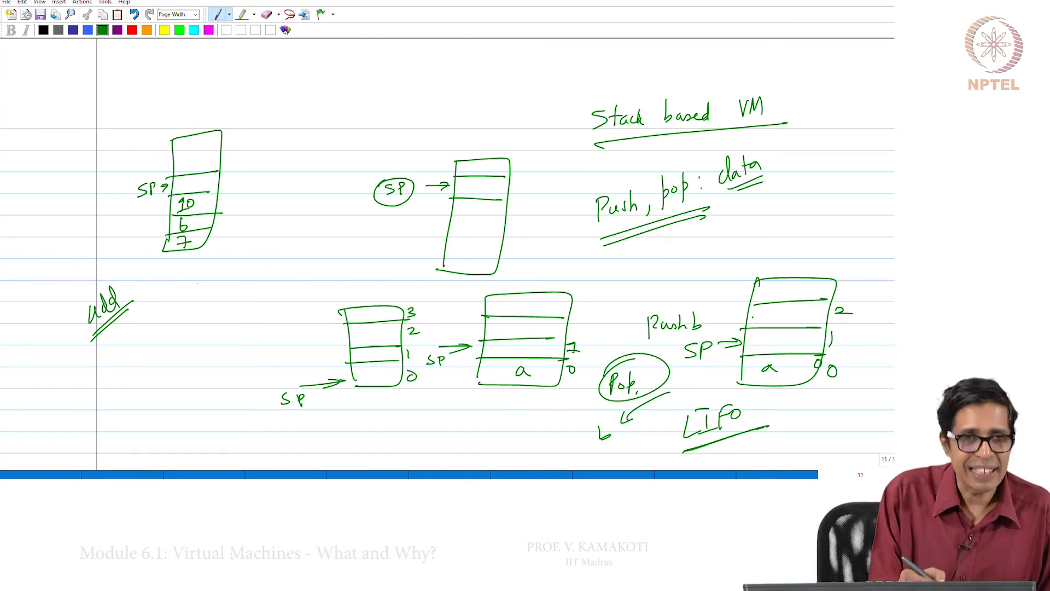
{"action": "left_click_drag", "start_coordinate": [249, 133], "coordinate": [237, 244]}
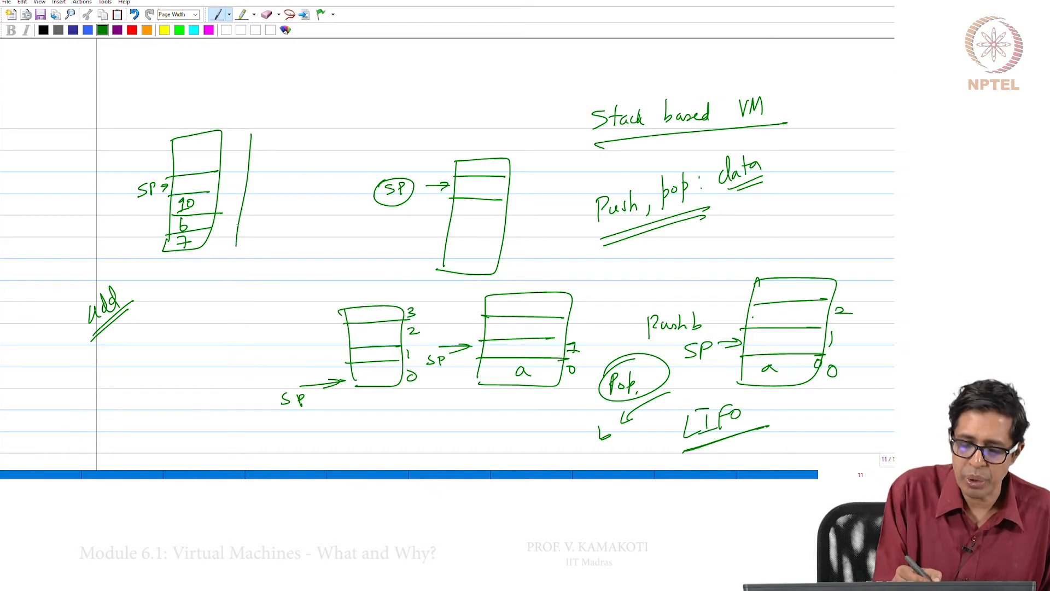
{"action": "left_click_drag", "start_coordinate": [240, 127], "coordinate": [294, 234]}
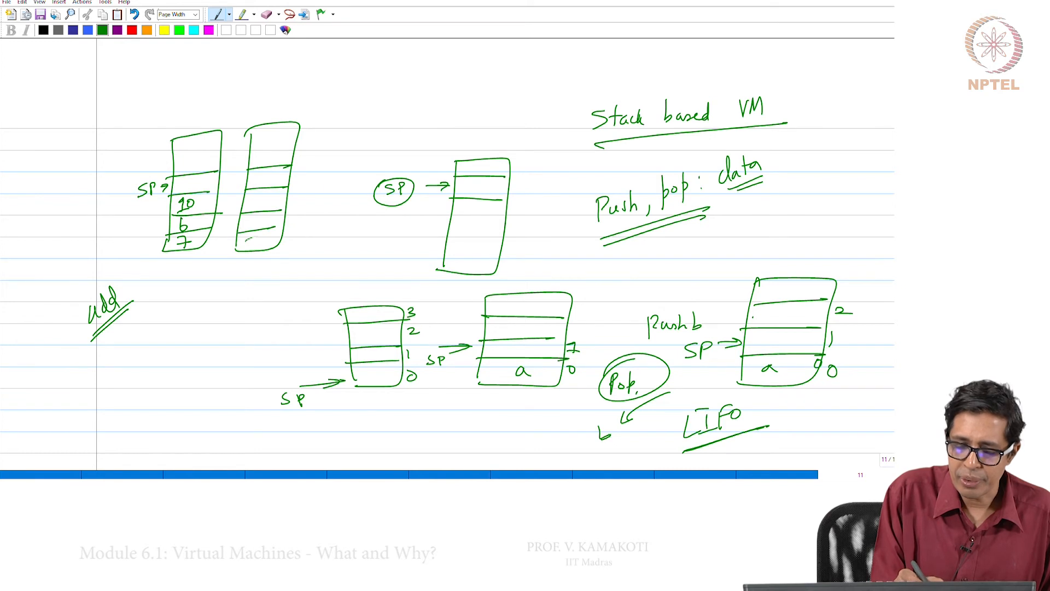
{"action": "left_click", "coordinate": [258, 243]}
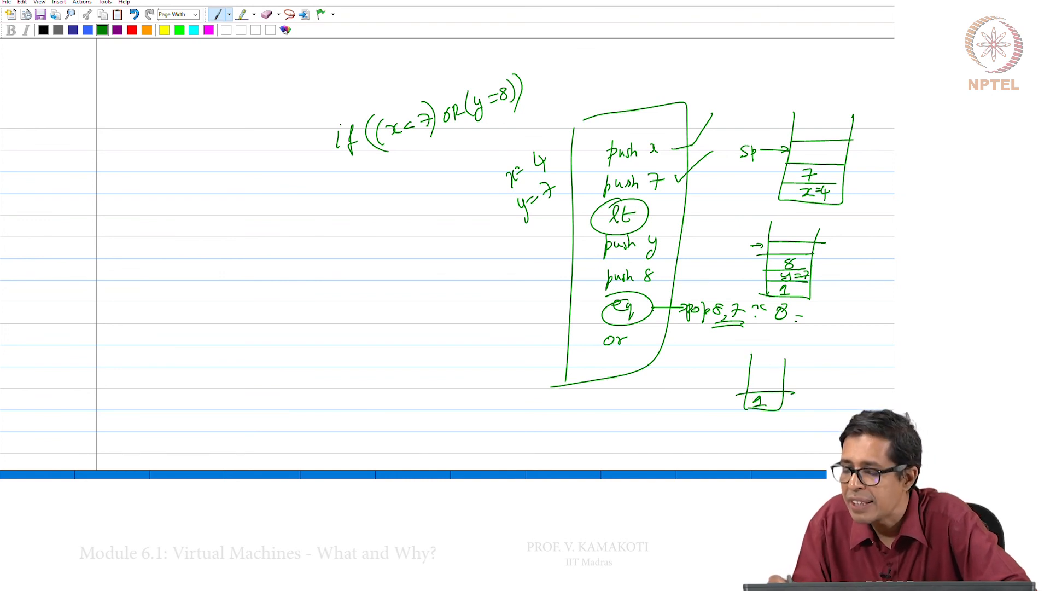
Bracket the 8 and y=7 entries popped by the eq step
{"action": "left_click", "coordinate": [821, 268]}
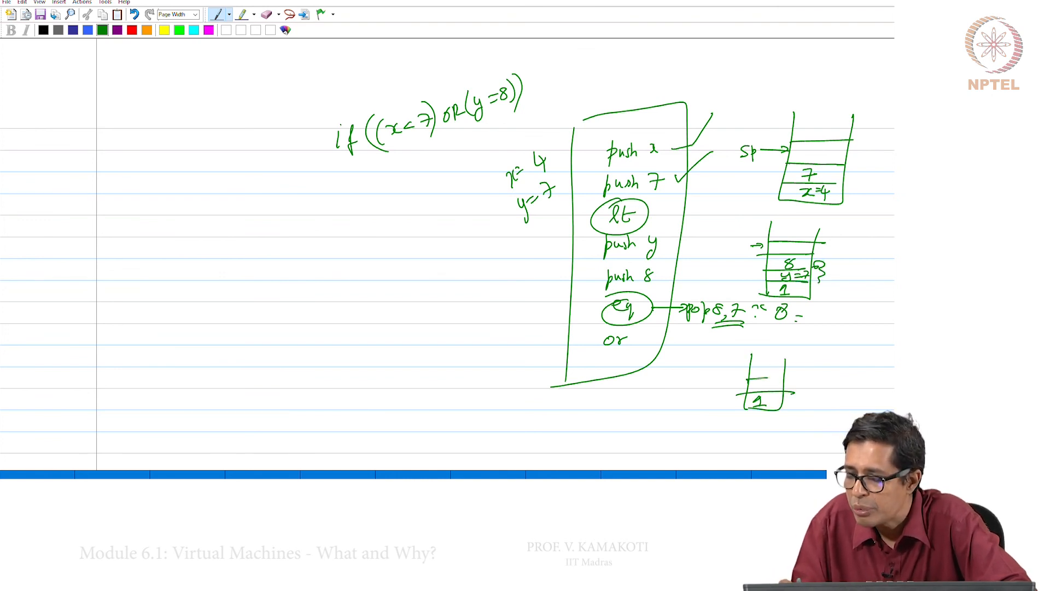